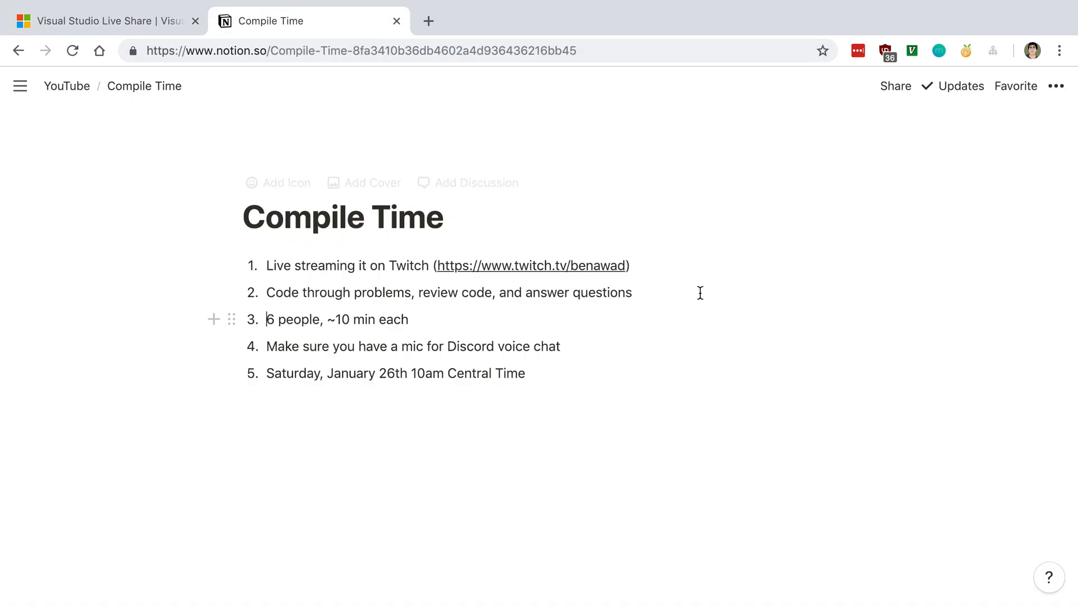
mouse_move(771, 304)
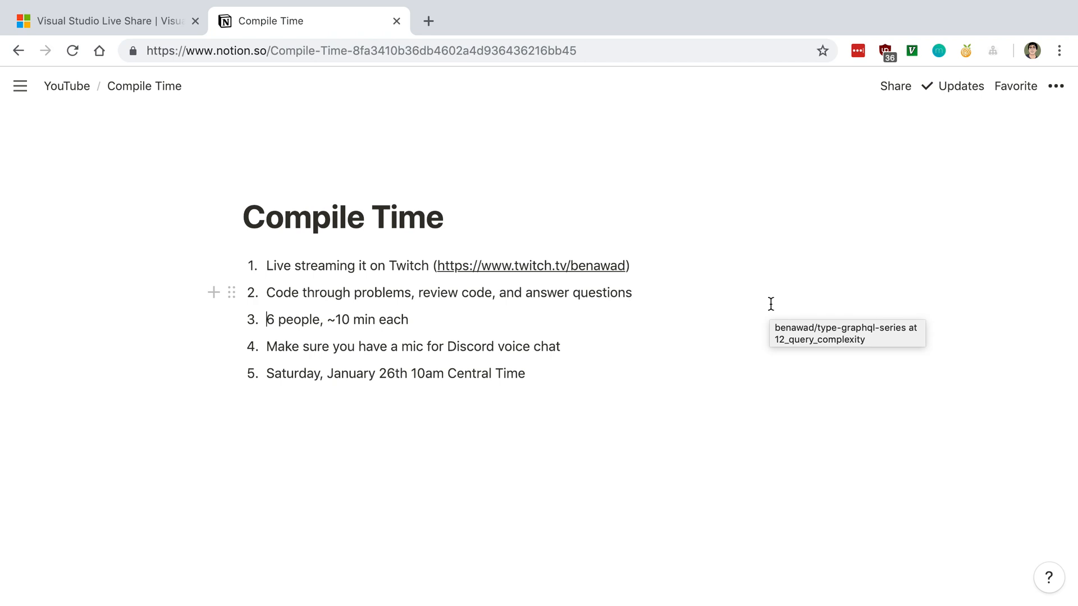
mouse_move(769, 304)
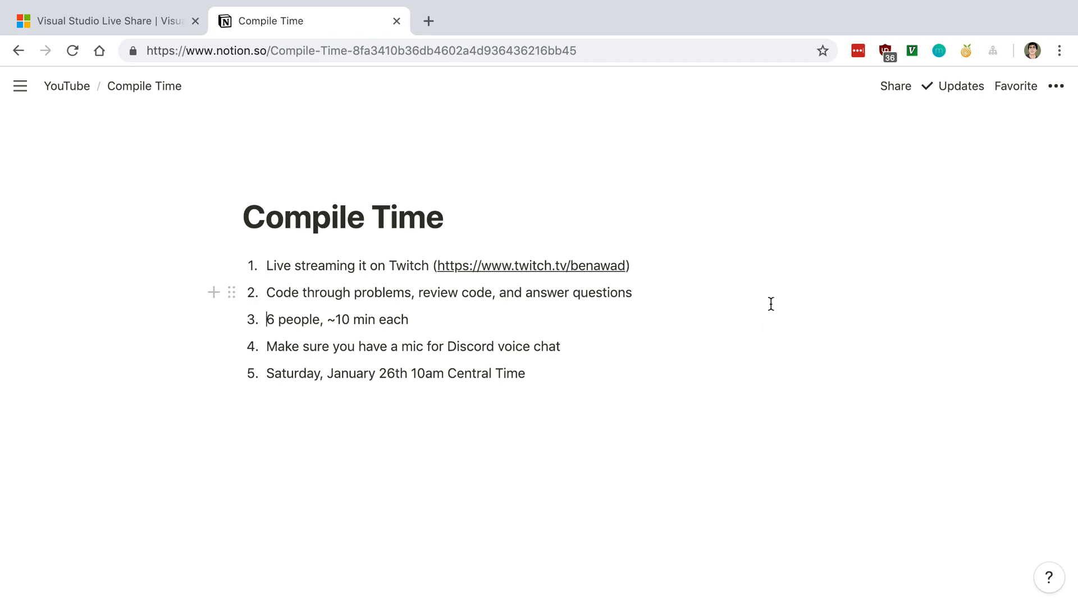